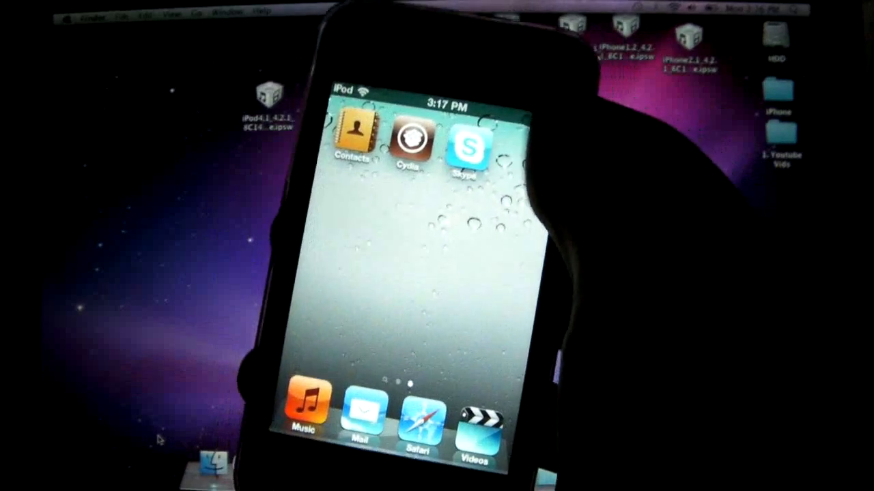
Launch Skype from the iPod touch home screen to bring up its splash screen.
click(465, 143)
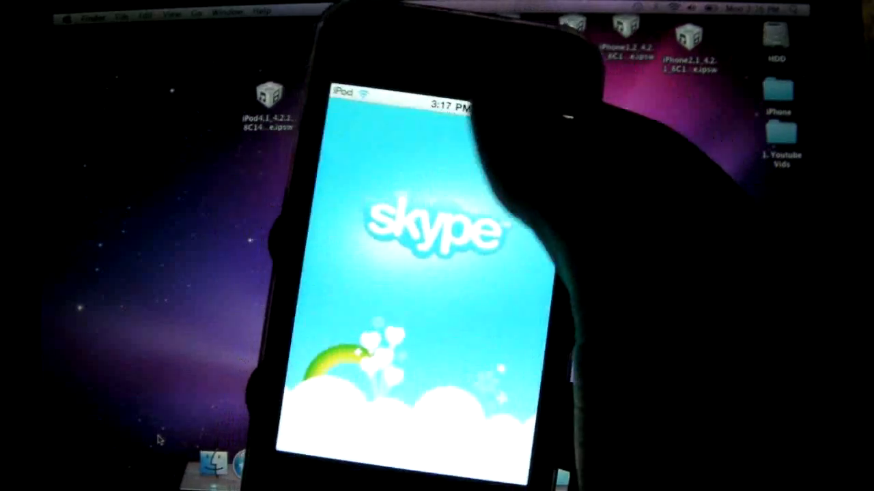